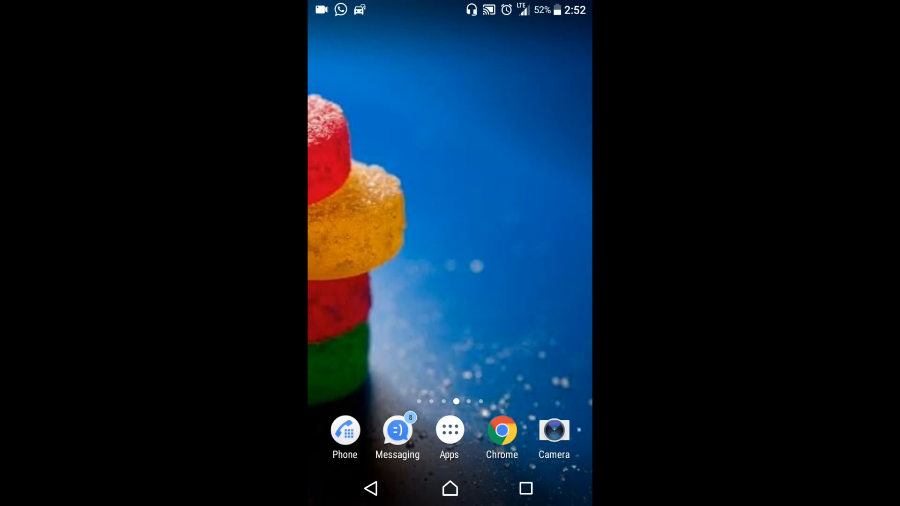
Search Play Store for "smart school" and select the SmartSchool Education PVT LTD result
left_click(449, 430)
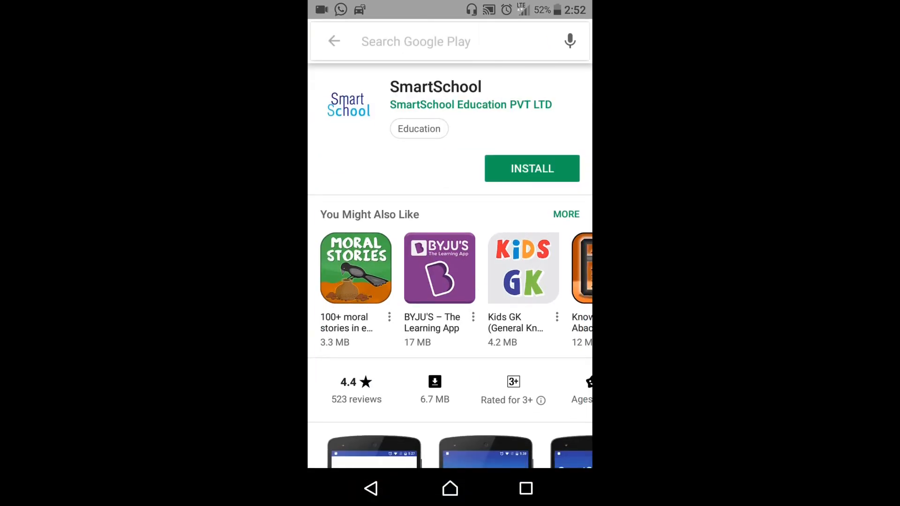
left_click(433, 41)
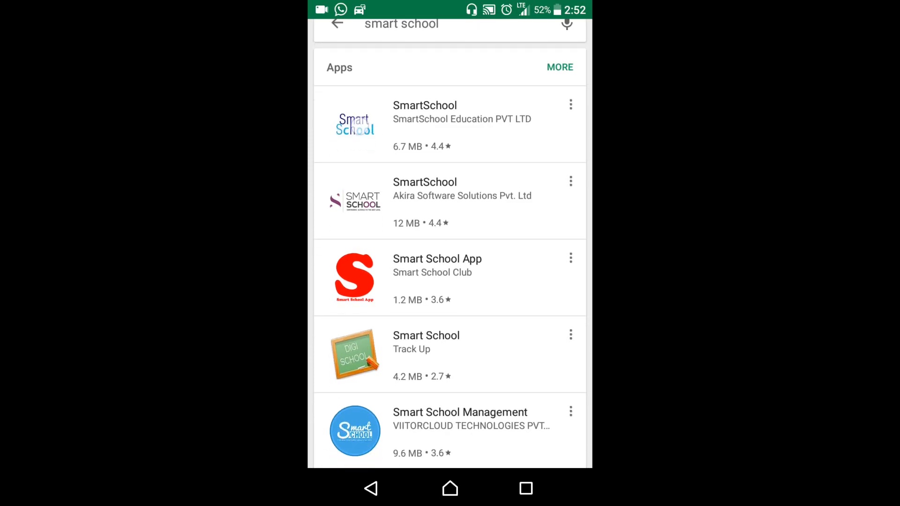
left_click(425, 105)
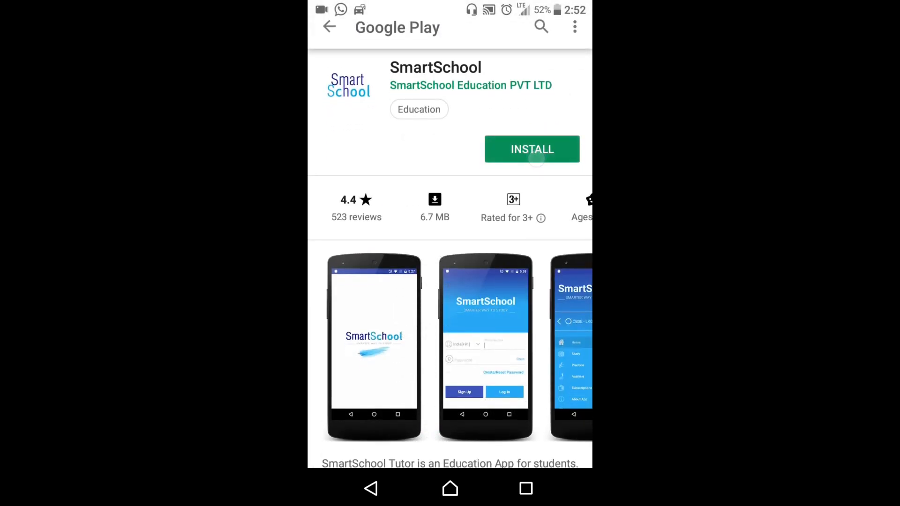
Install SmartSchool, accepting its permission requests, until it is ready to open
left_click(532, 149)
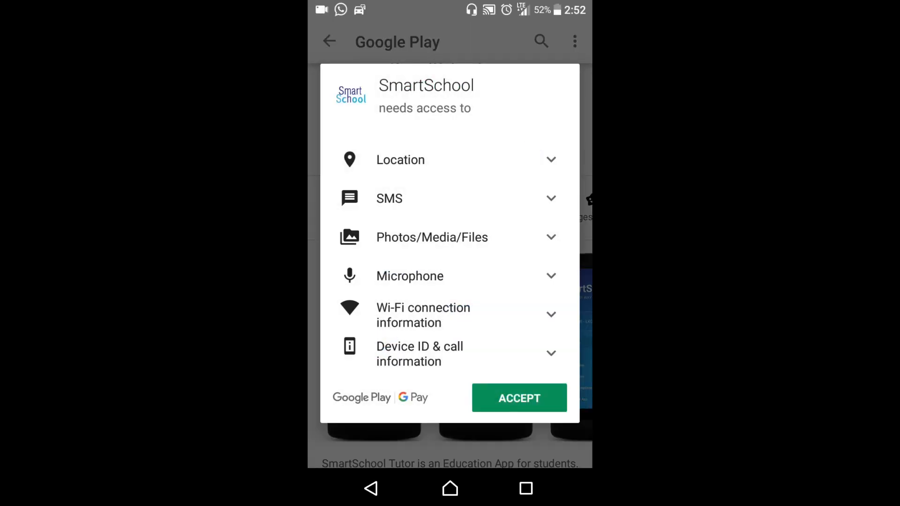
left_click(519, 398)
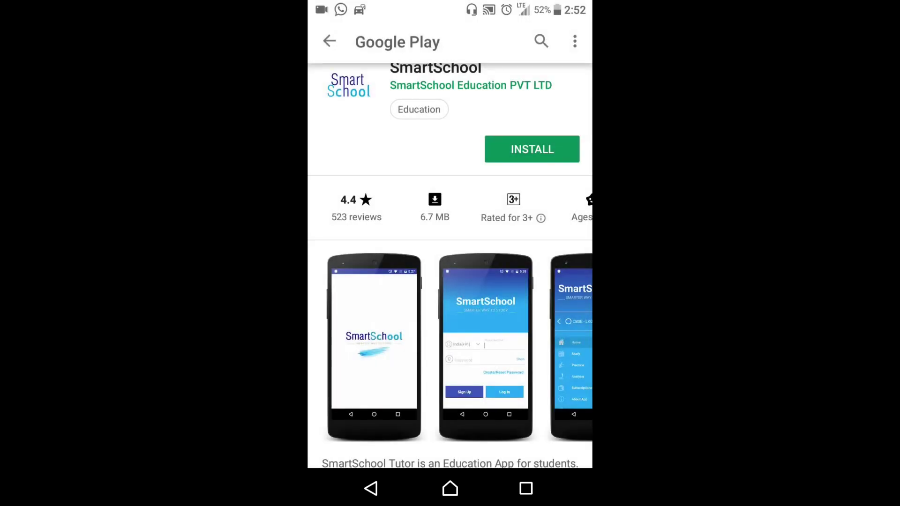
left_click(532, 149)
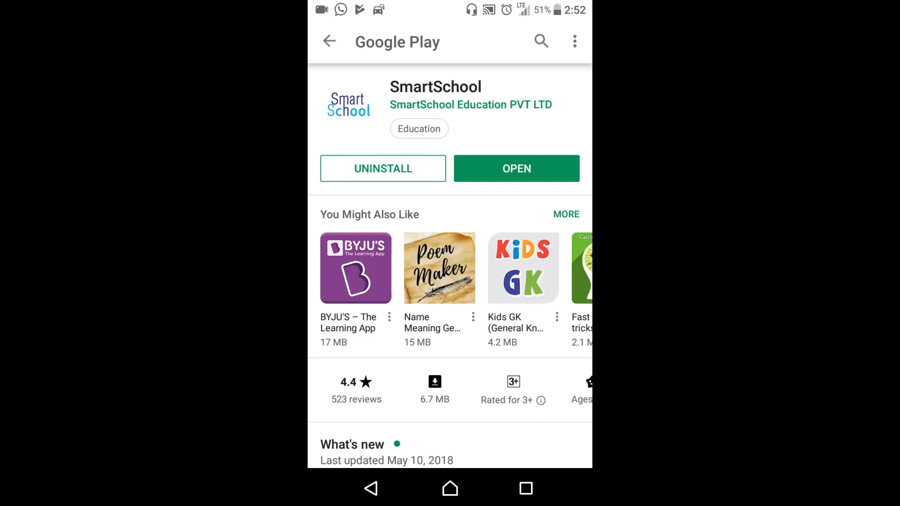
Launch SmartSchool, attempt an empty Log In, then start Sign Up to reach Select Board
left_click(525, 168)
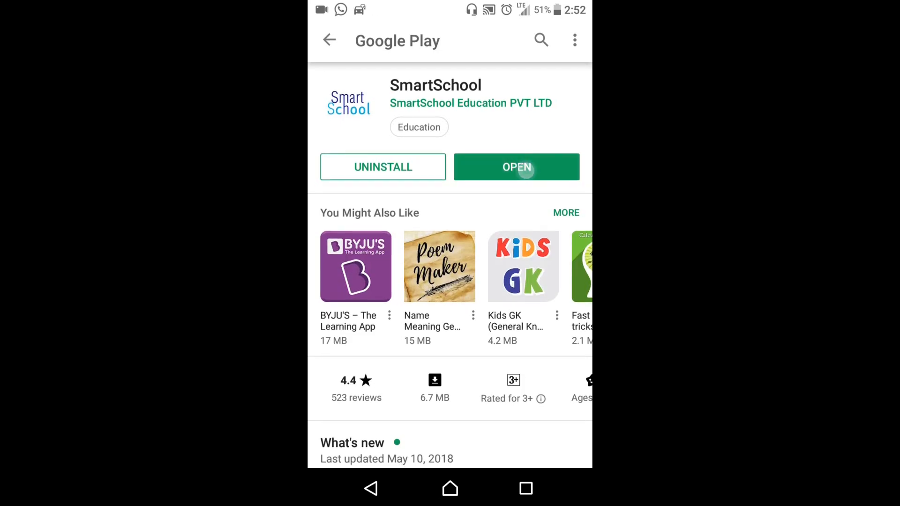
left_click(518, 167)
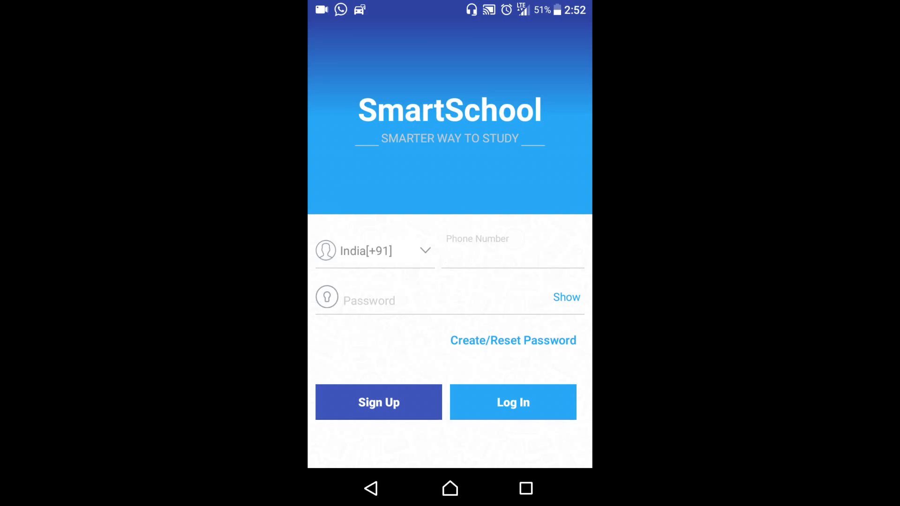
left_click(400, 403)
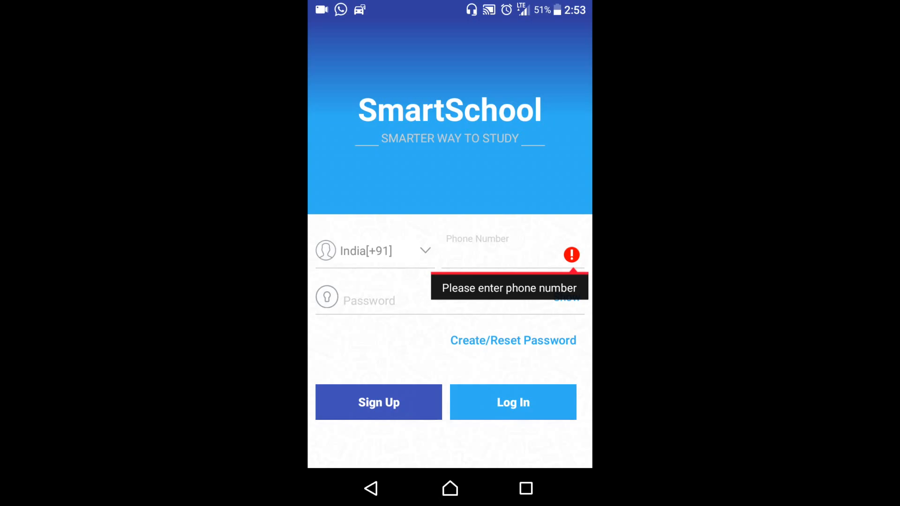
left_click(512, 402)
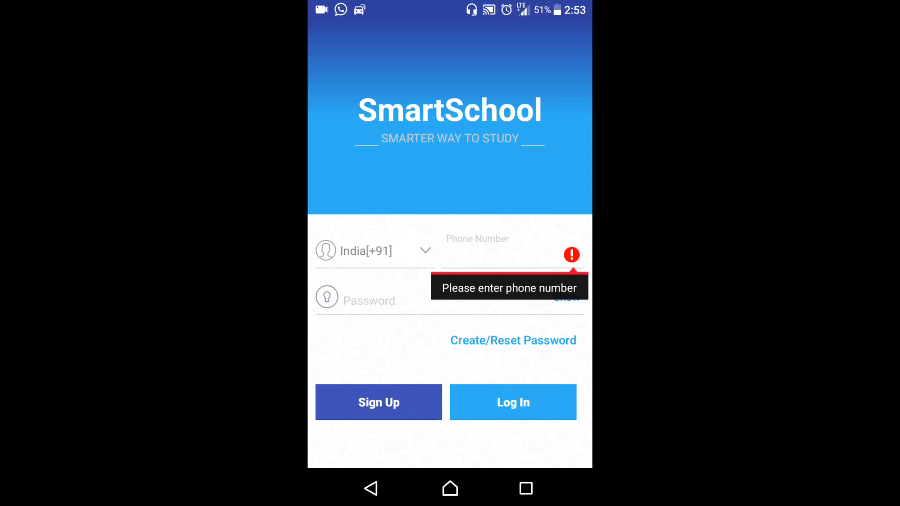
left_click(379, 402)
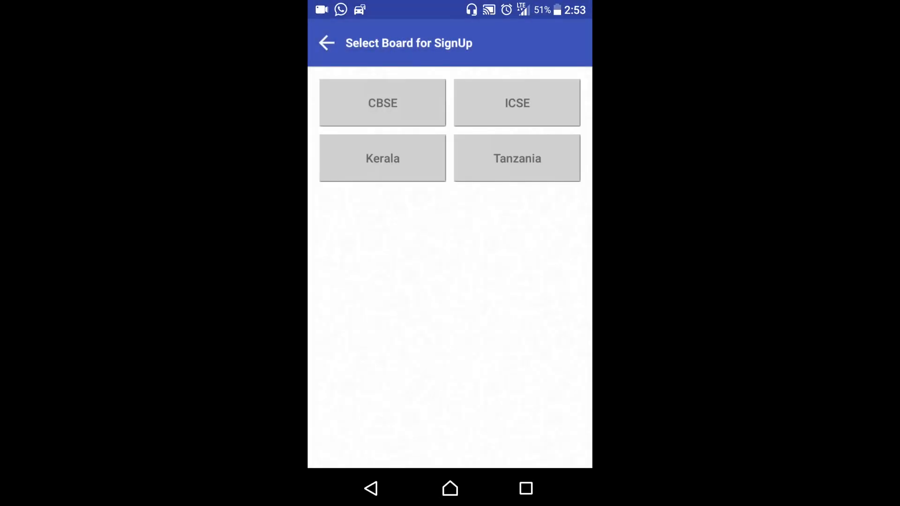
Choose the CBSE board and scroll the standards list to pick a standard
left_click(397, 90)
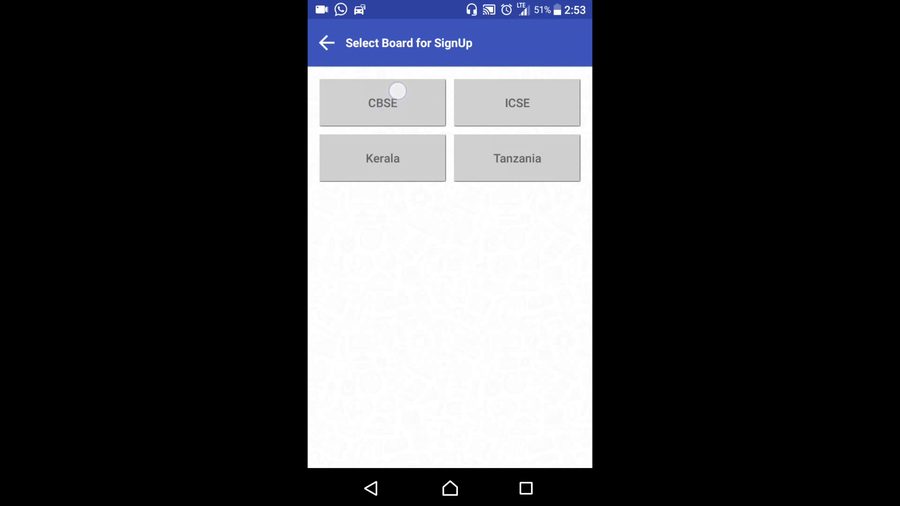
left_click(383, 102)
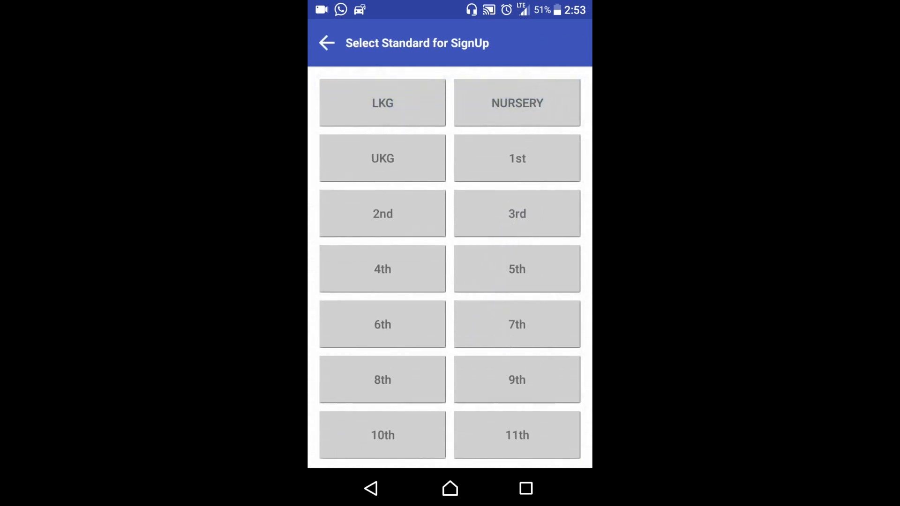
scroll("down", 3)
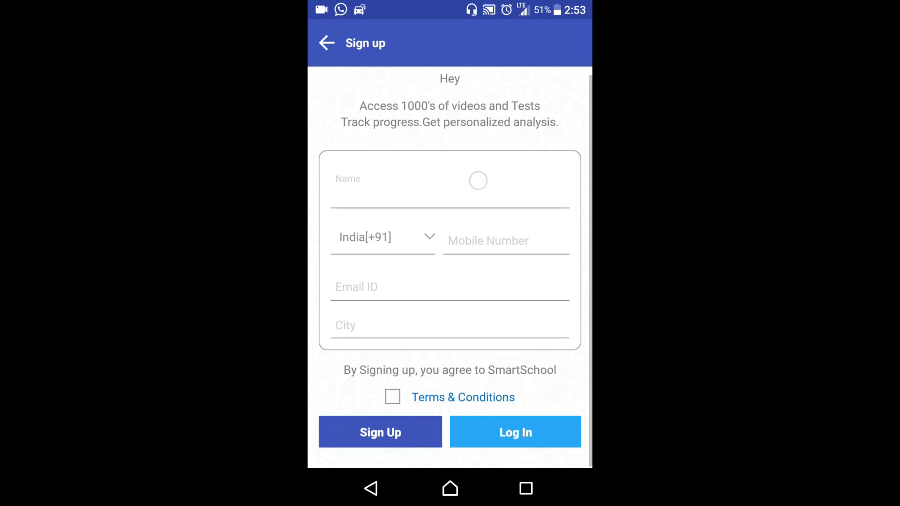
Enter name 'ram', mobile '745623', an email ending '@g', and city 'th'
left_click(449, 189)
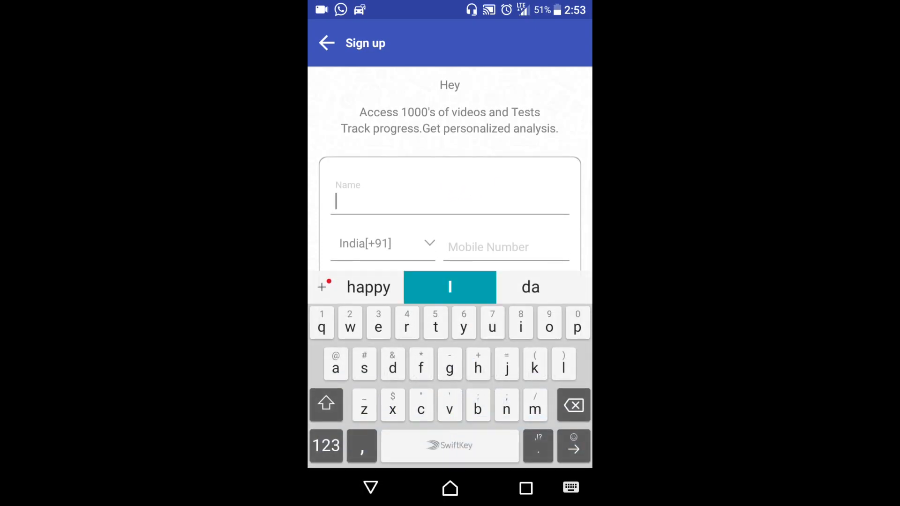
type("ram")
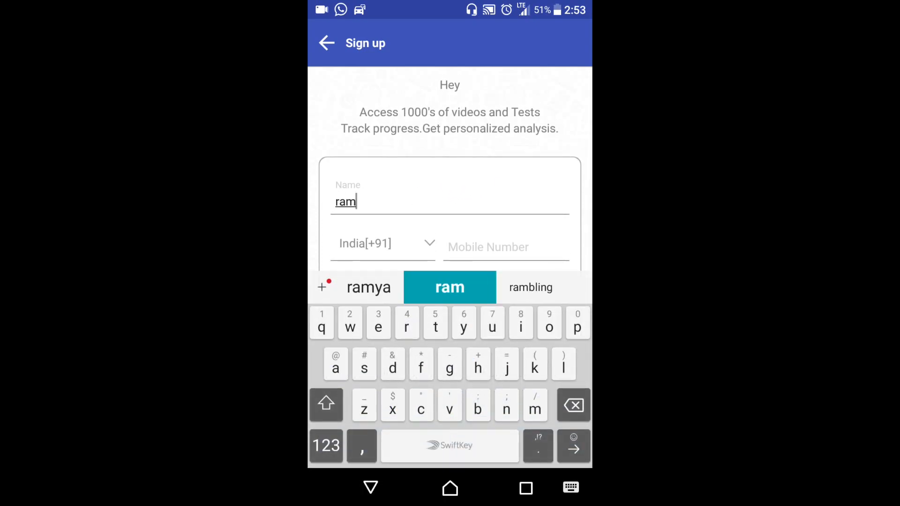
left_click(505, 247)
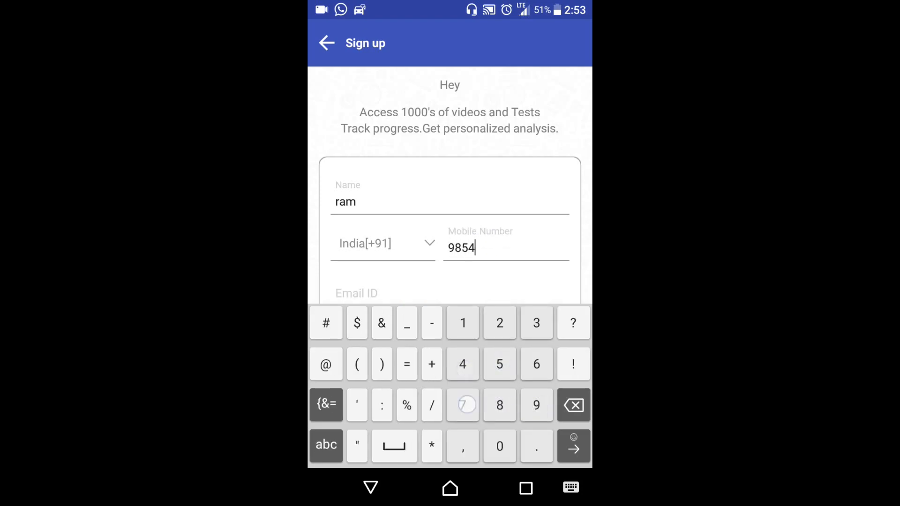
type("745623")
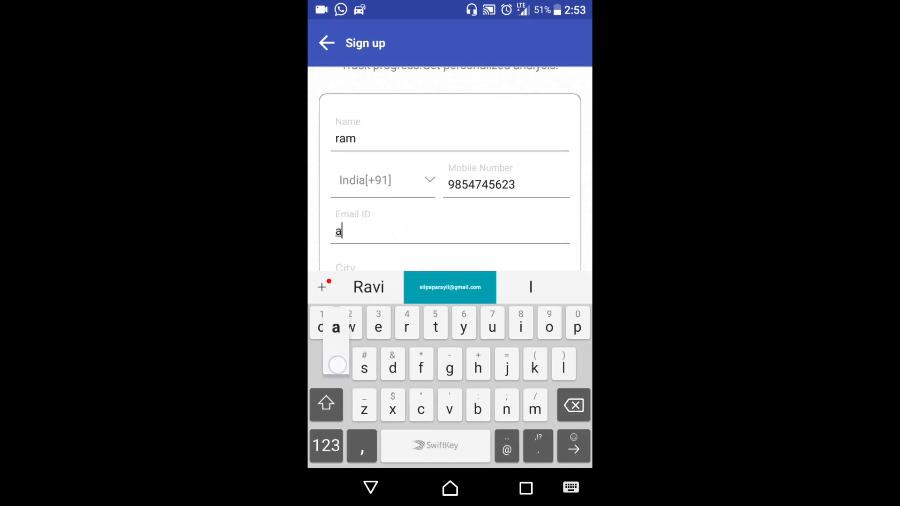
type("bc")
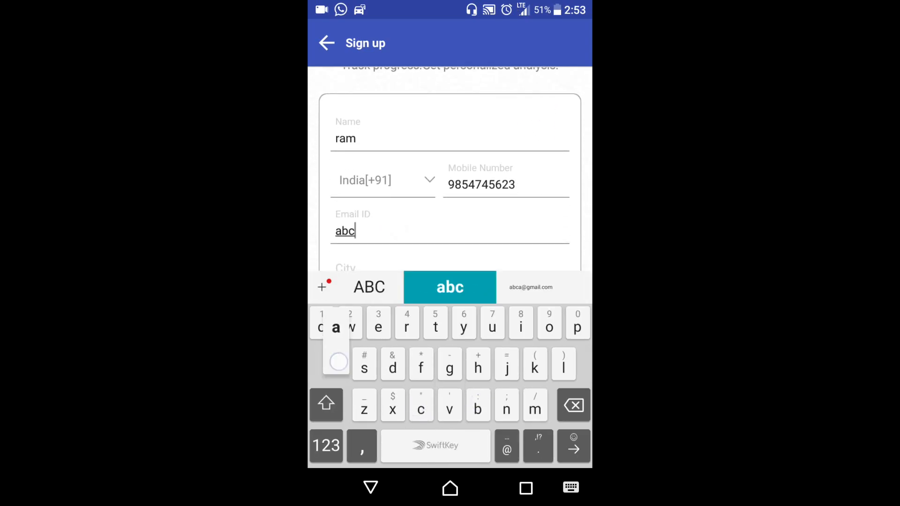
type("@g")
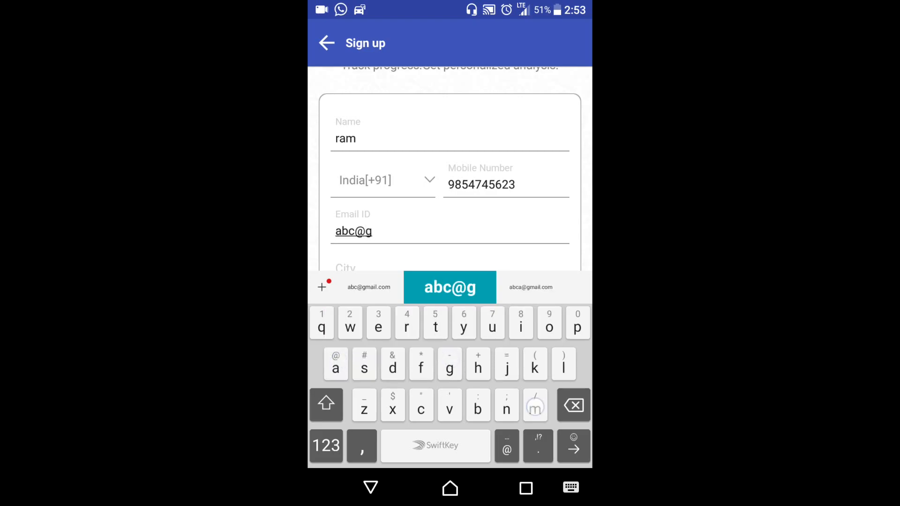
left_click(449, 287)
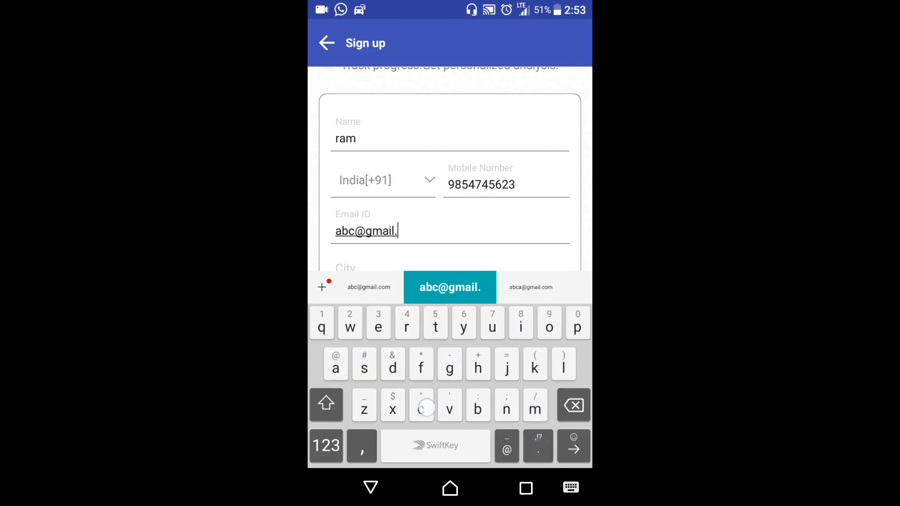
left_click(450, 288)
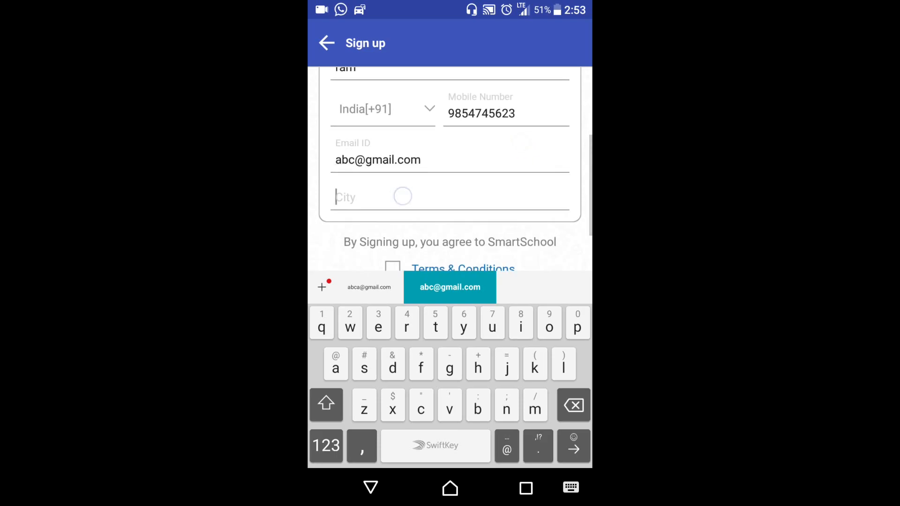
type("th")
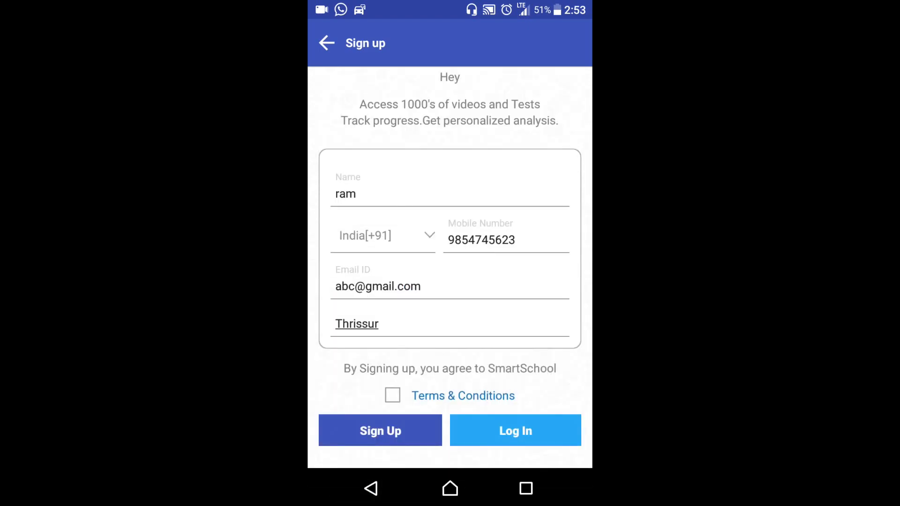
Accept the Terms & Conditions before submitting the registration
left_click(392, 396)
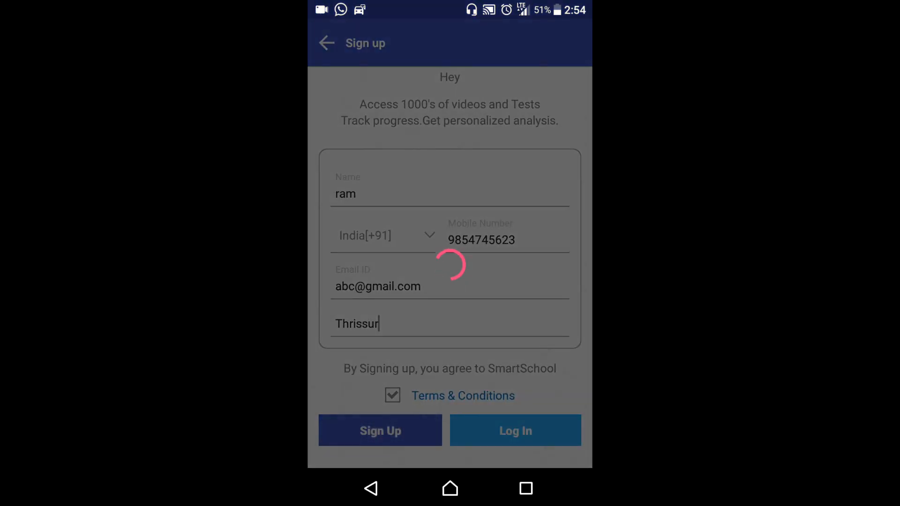
left_click(379, 430)
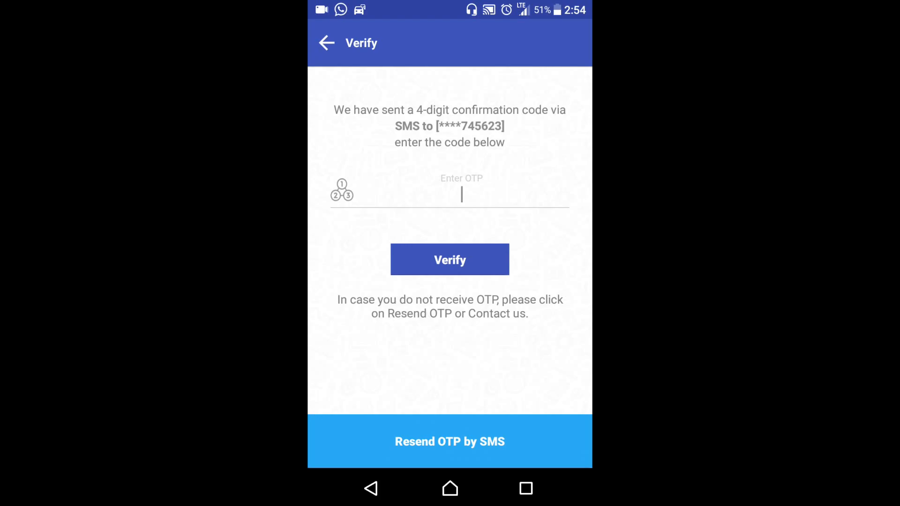
left_click(462, 195)
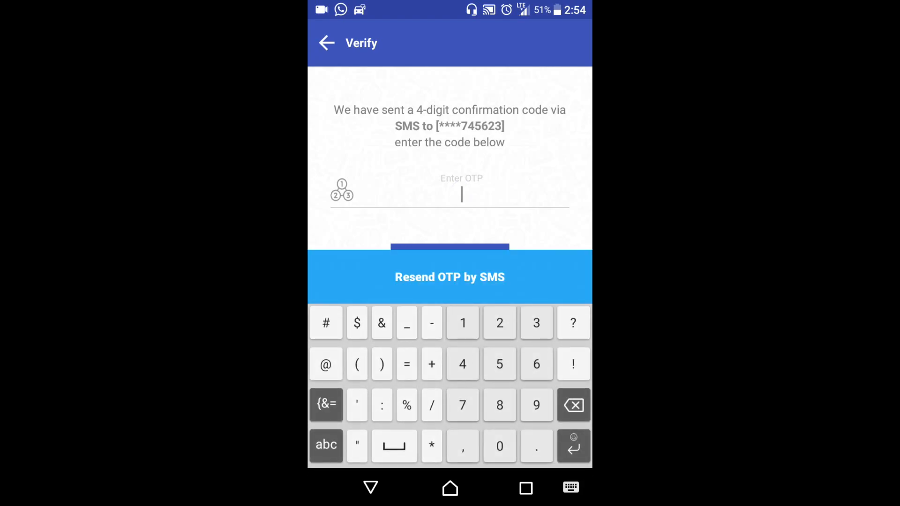
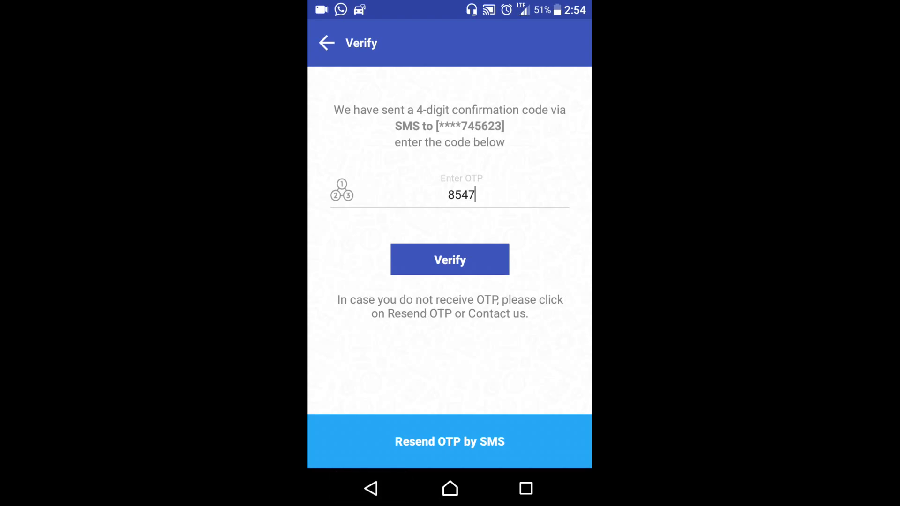
left_click(457, 260)
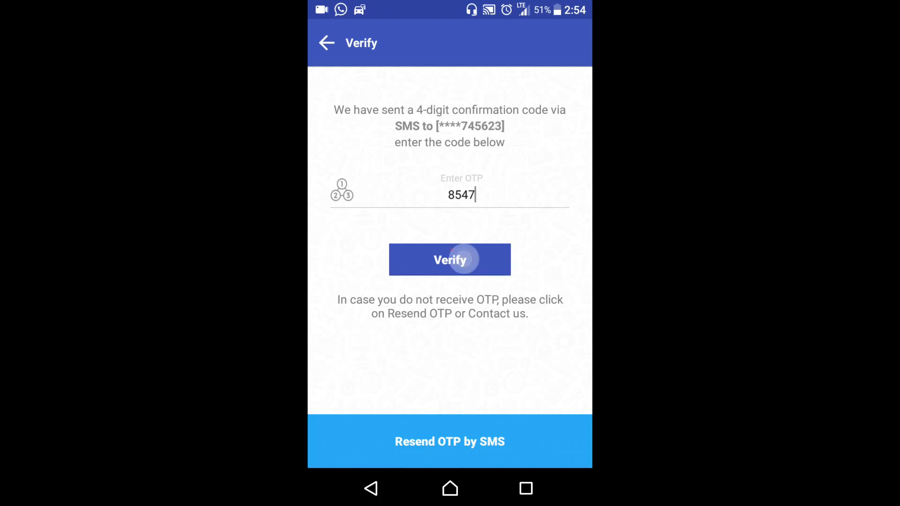
left_click(450, 259)
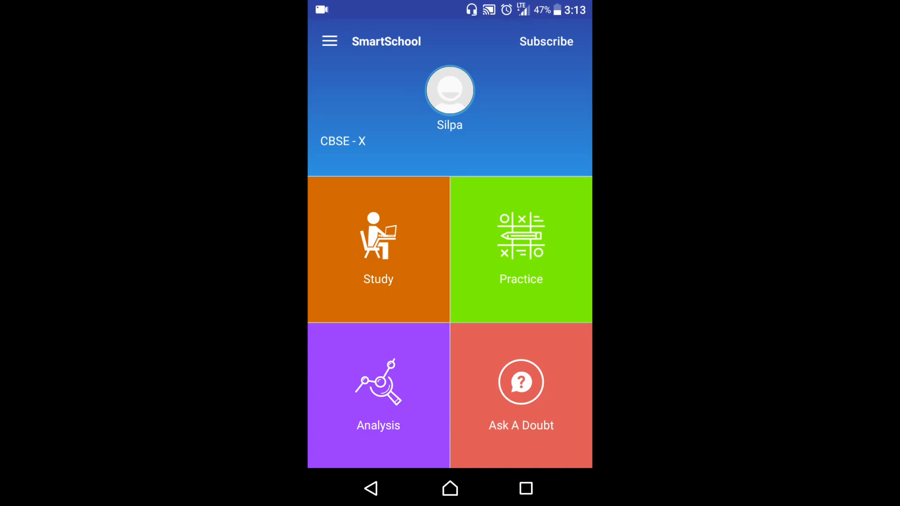
Go to Subscriptions and reveal Add via Online and Add via Access Code from the + button
left_click(566, 52)
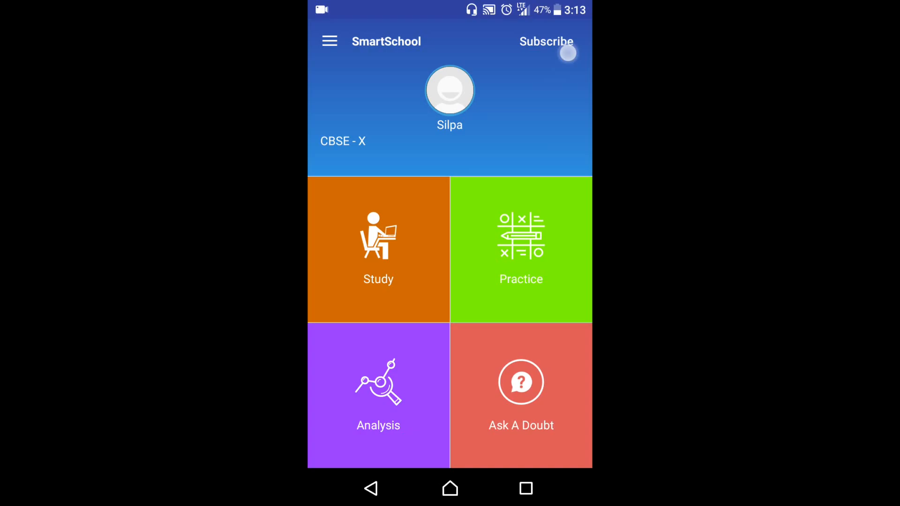
left_click(546, 41)
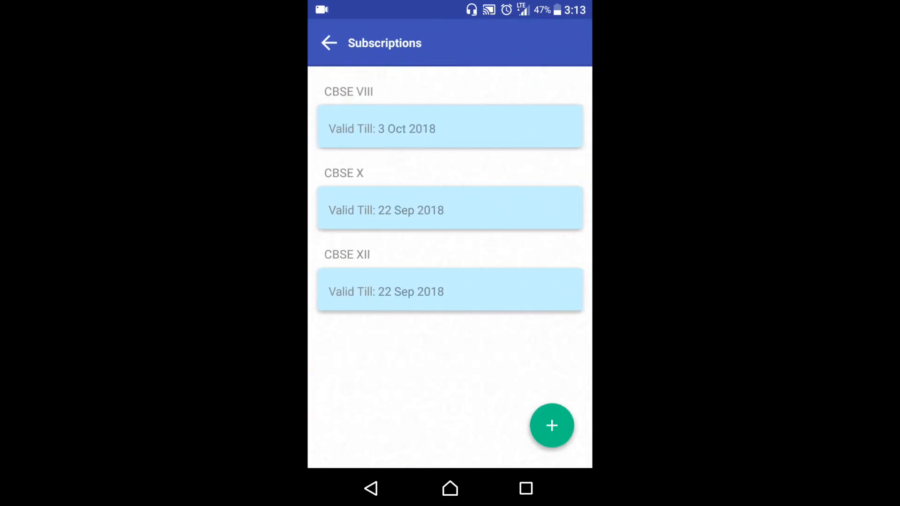
left_click(551, 426)
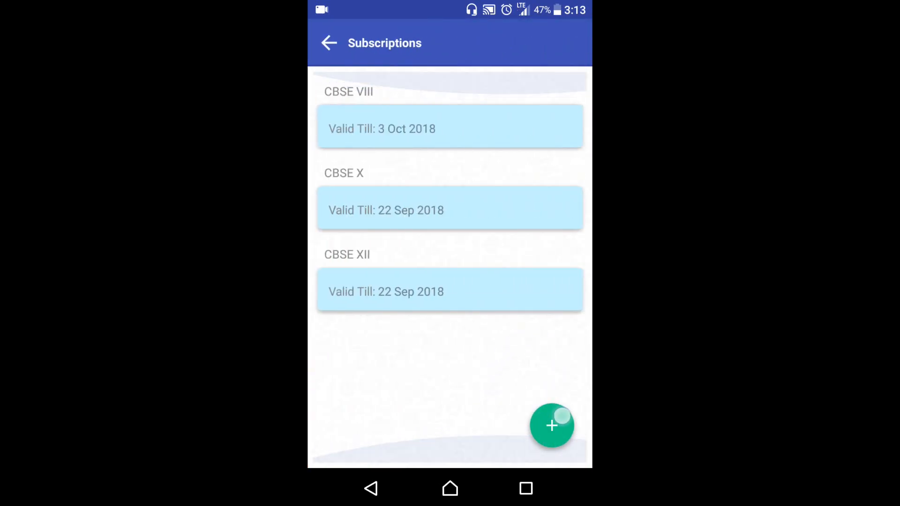
left_click(552, 426)
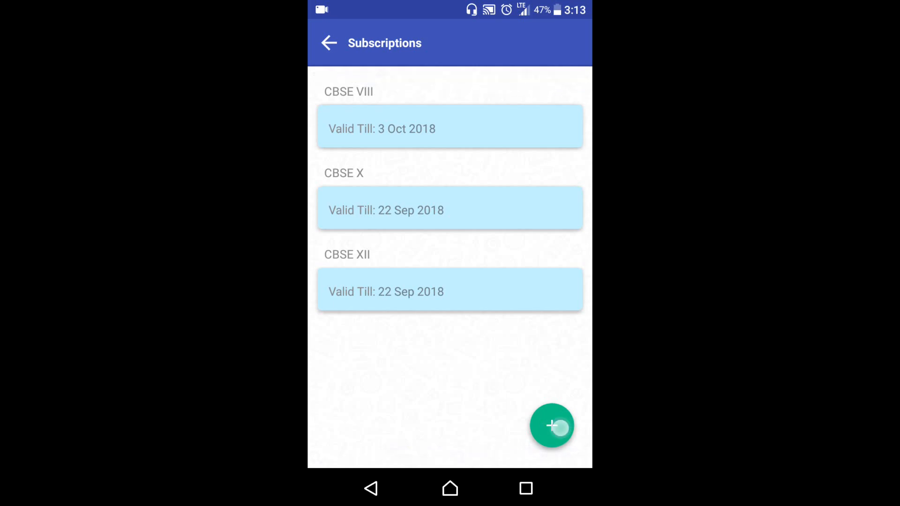
left_click(551, 425)
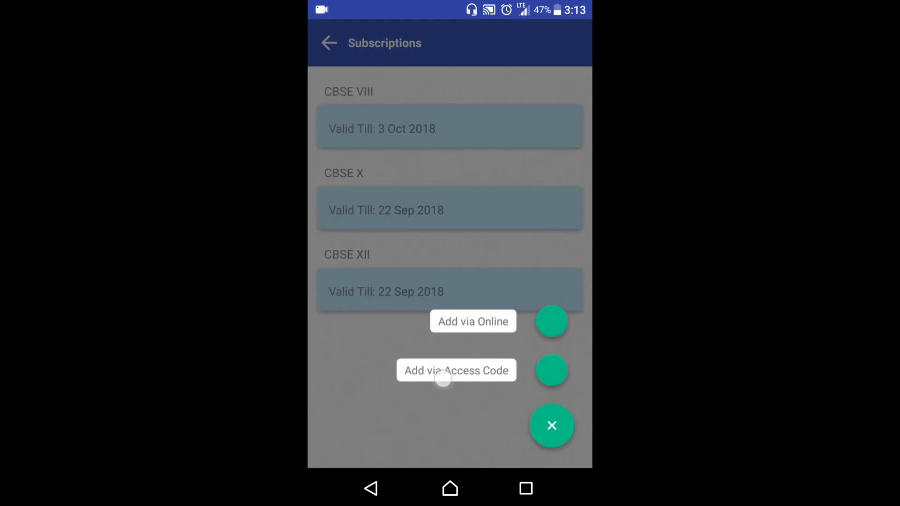
Add a subscription with the 11-character access code, confirm success, and return home
left_click(457, 370)
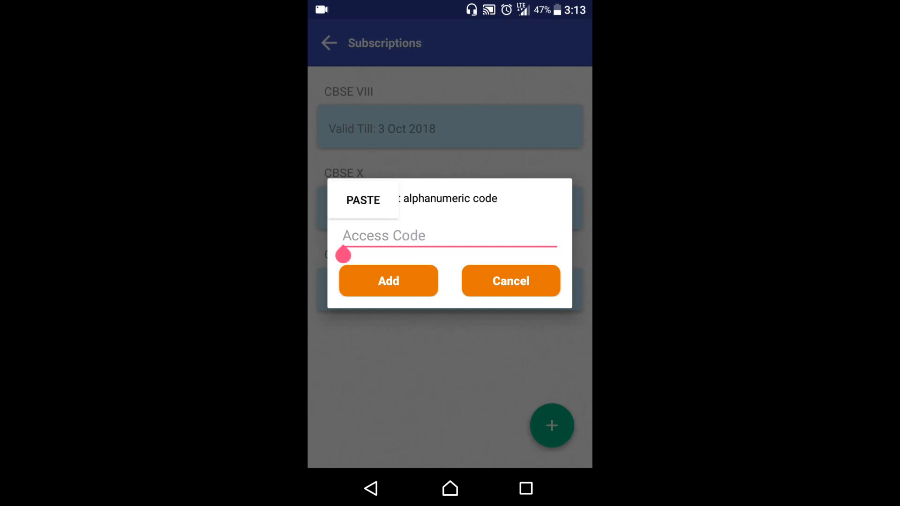
left_click(362, 200)
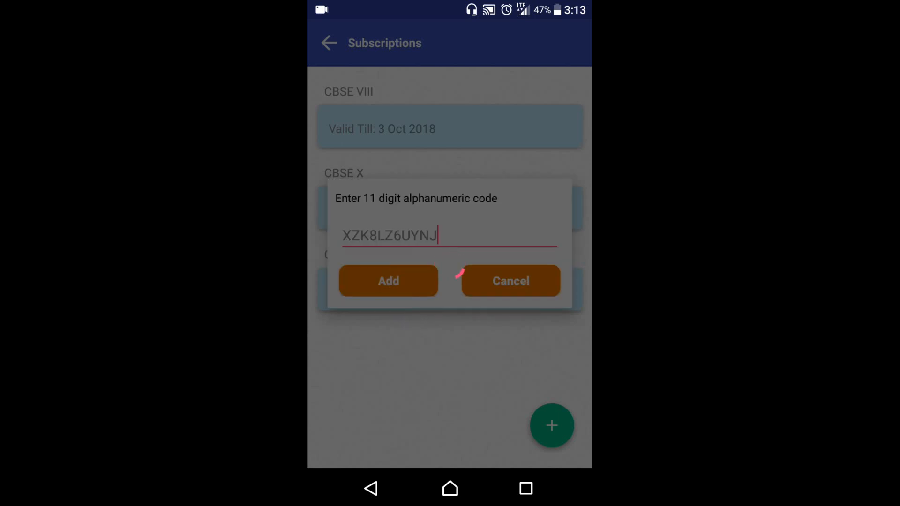
left_click(388, 281)
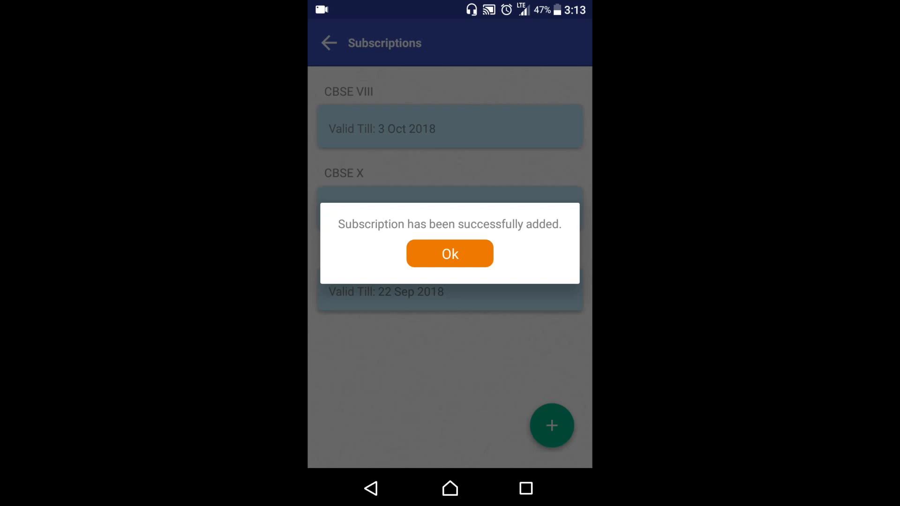
left_click(450, 253)
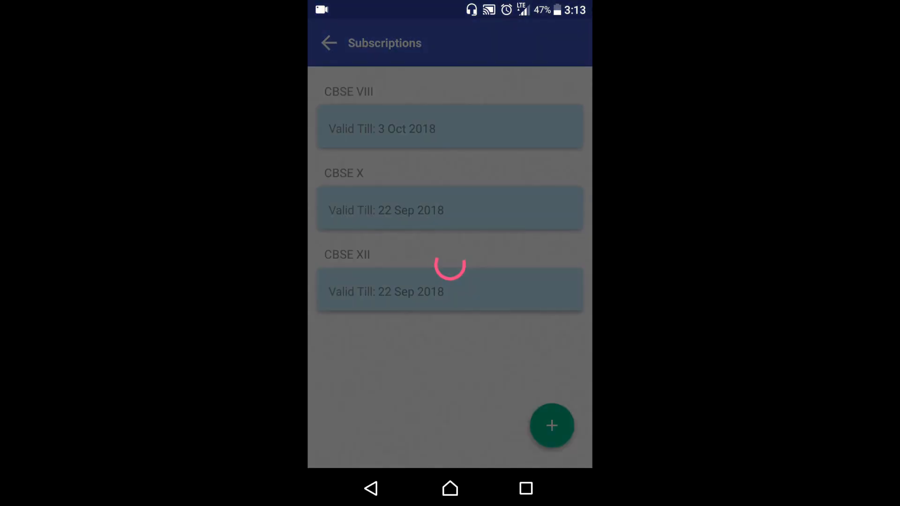
left_click(330, 43)
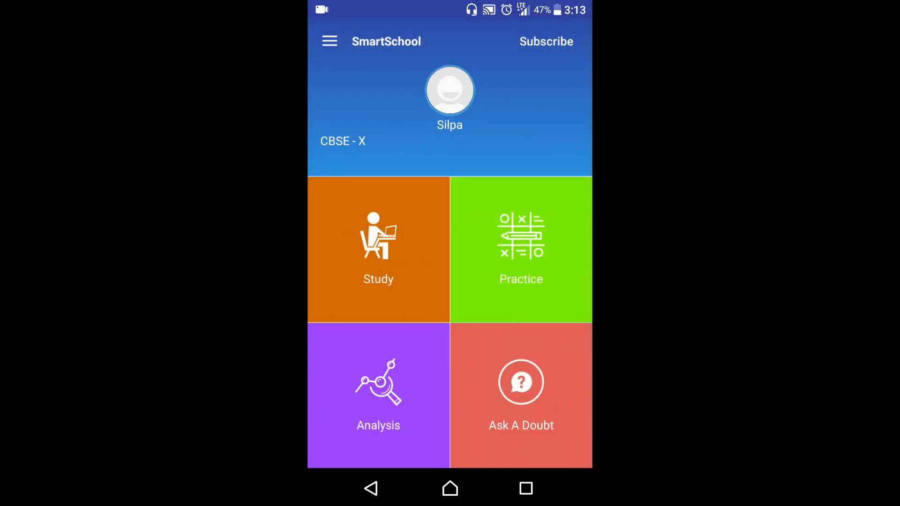
Select CBSE - II as the current class from the navigation drawer
left_click(329, 41)
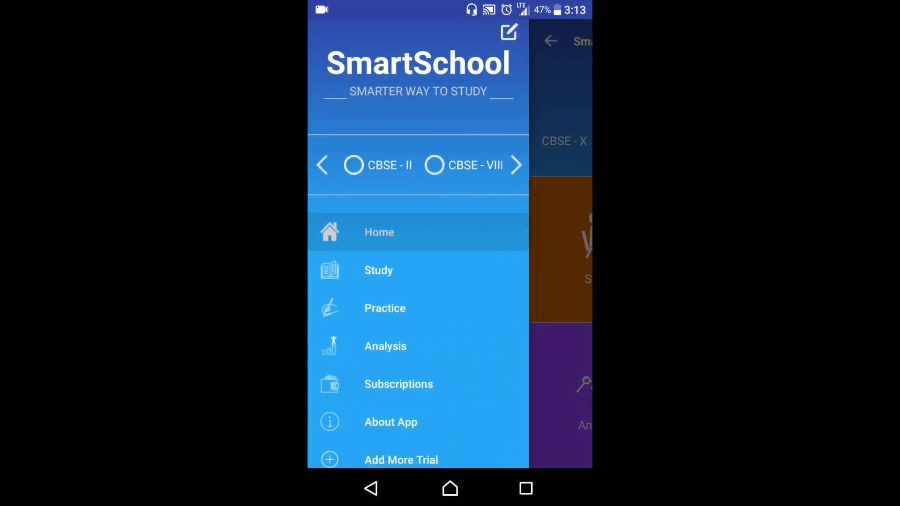
left_click(355, 165)
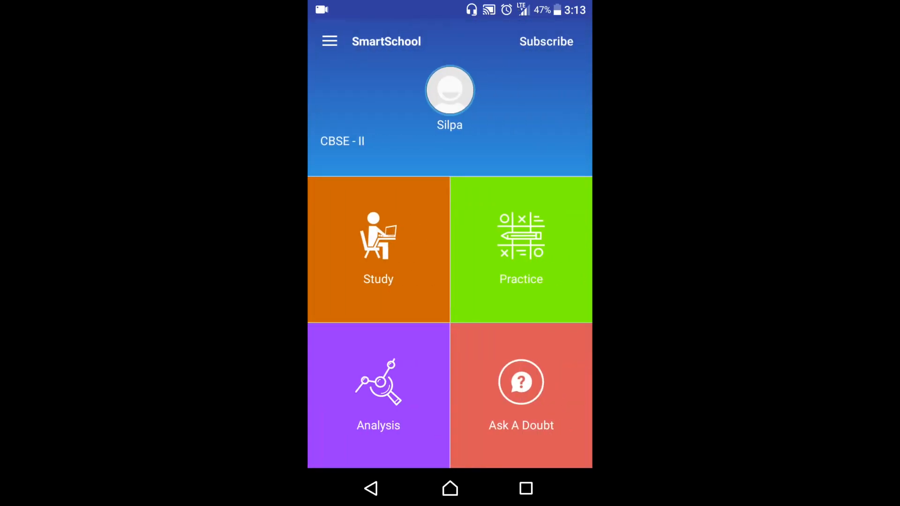
left_click(426, 259)
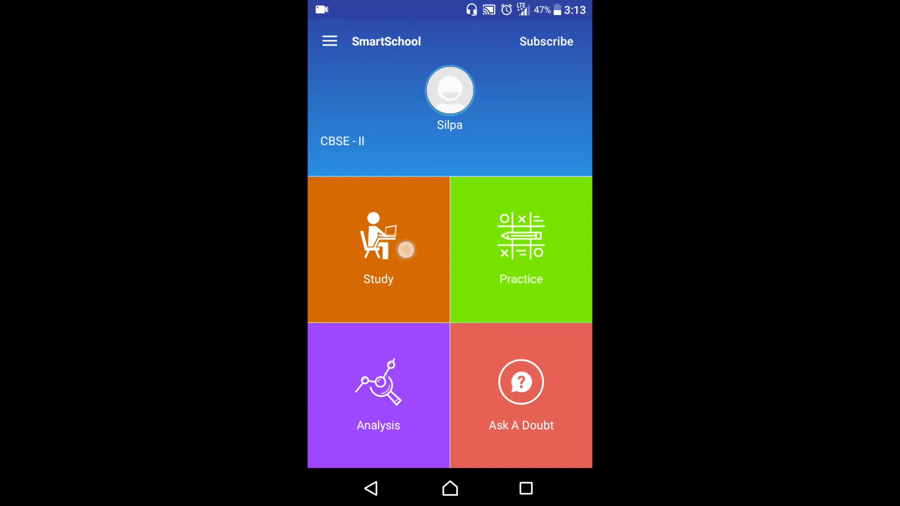
In Study, browse the Maths Library topics for CBSE - II, then return to the subject grid
left_click(403, 249)
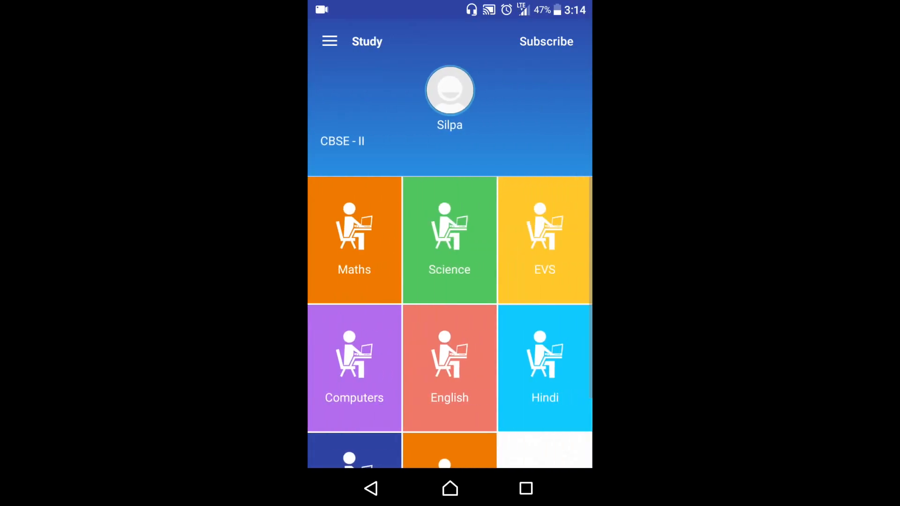
scroll("down", 3)
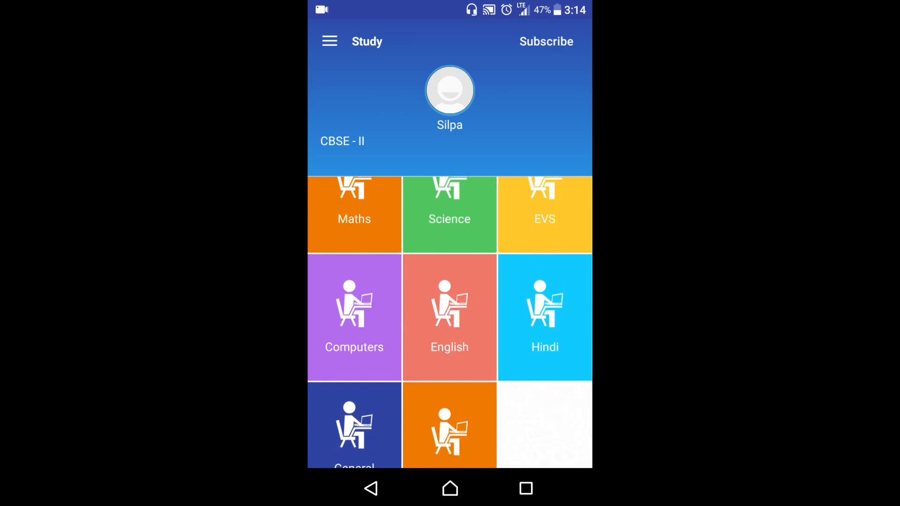
left_click(449, 317)
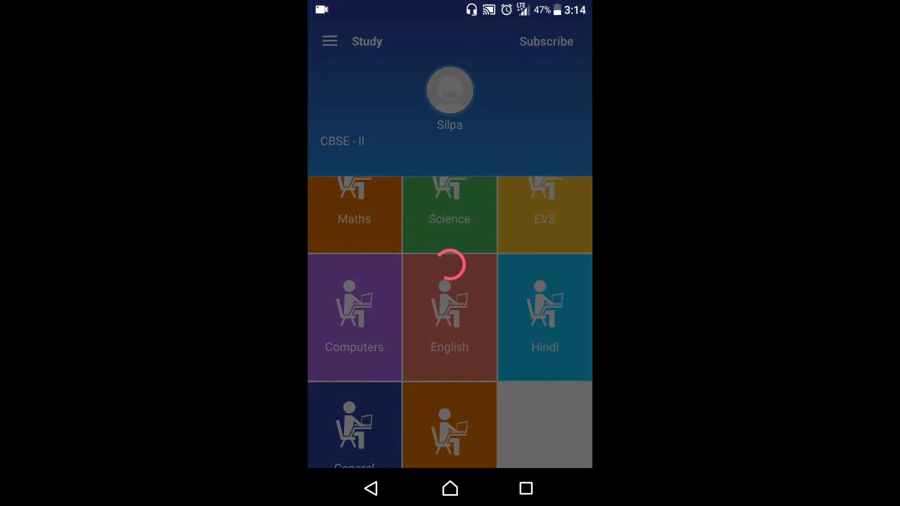
left_click(354, 212)
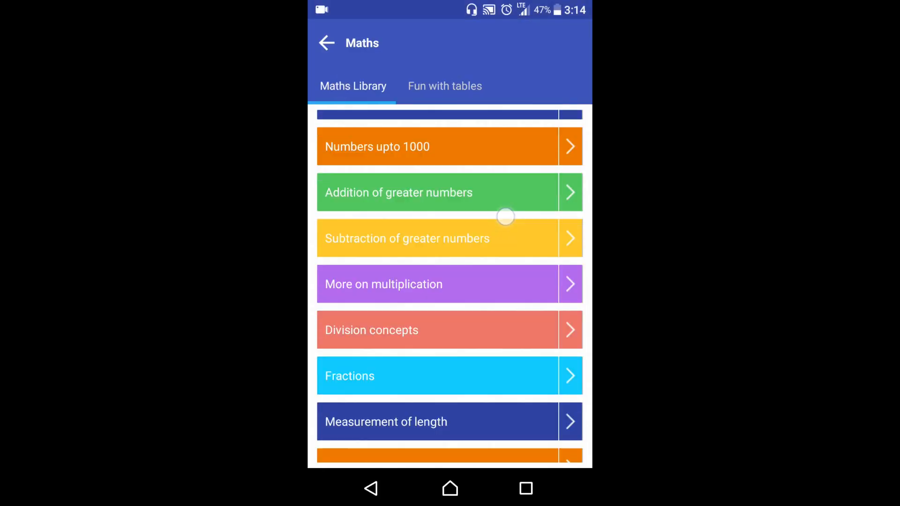
scroll("down", 3)
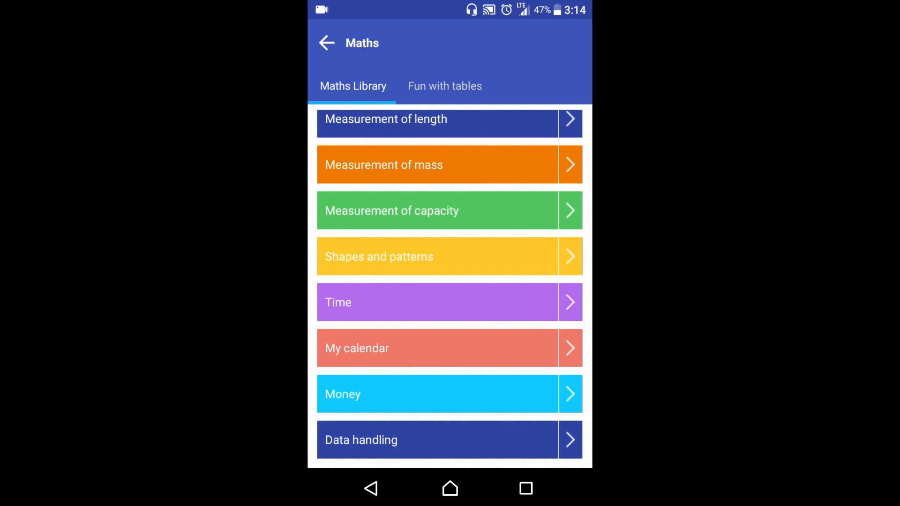
left_click(326, 42)
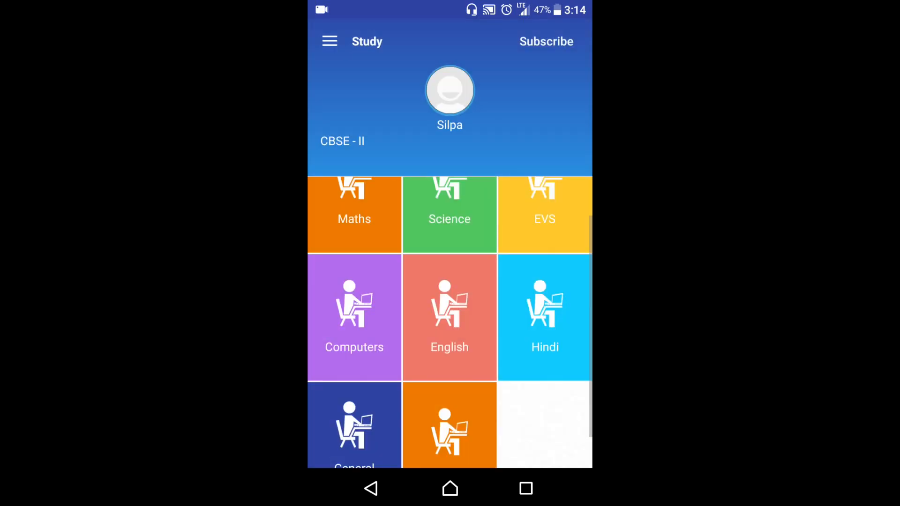
Go to the Practice section and bring up the Maths Library CBSE - II chapter list
left_click(329, 40)
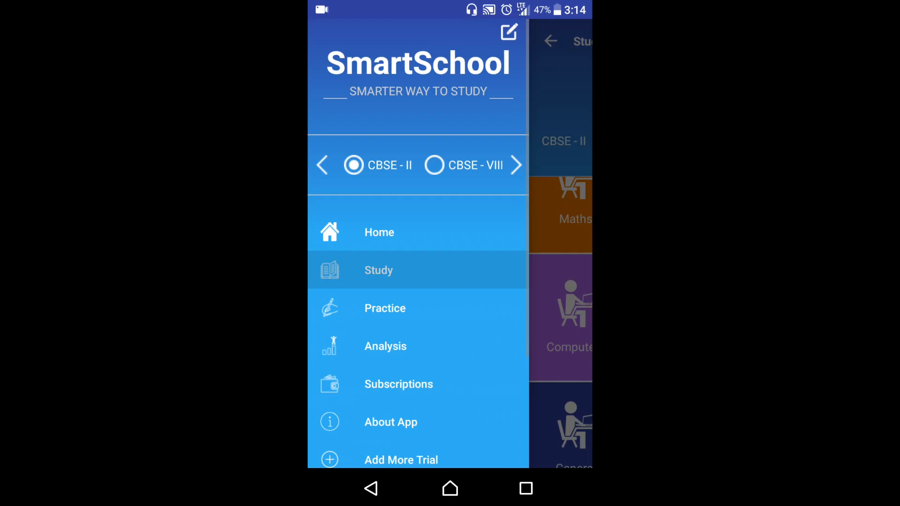
left_click(384, 307)
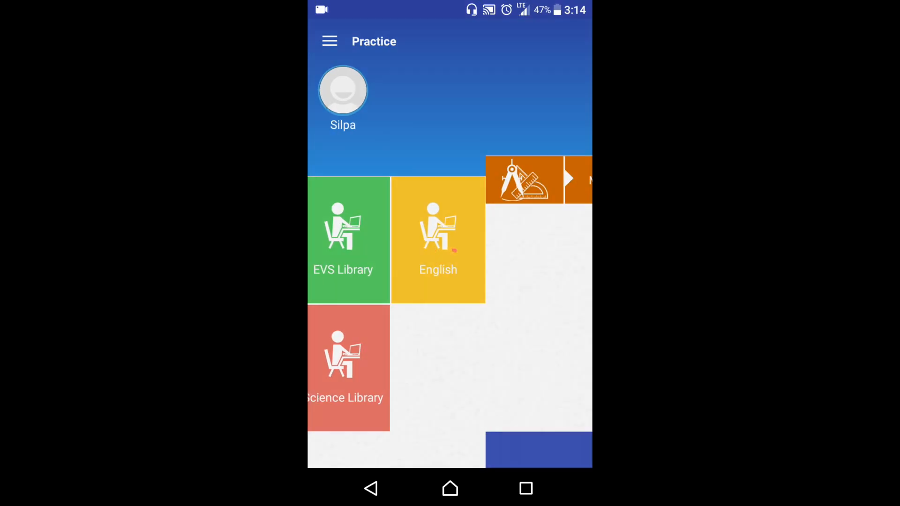
left_click(522, 179)
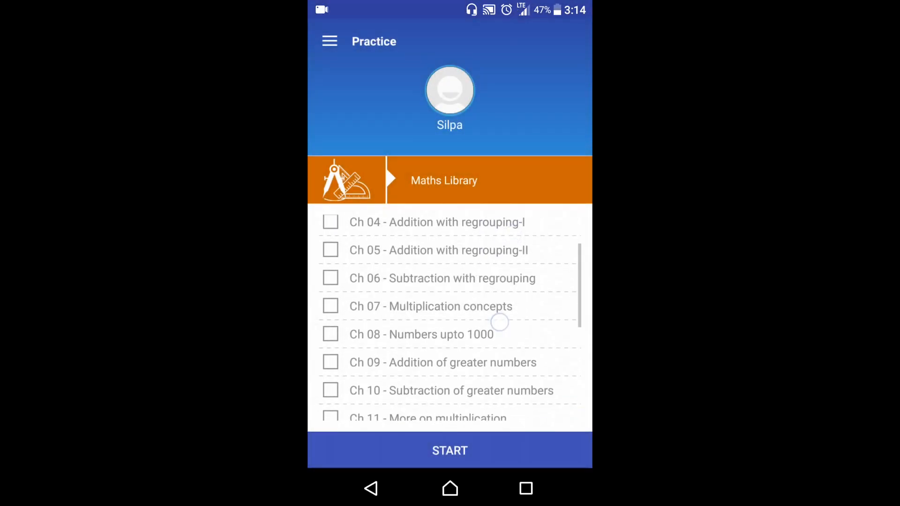
scroll("down", 3)
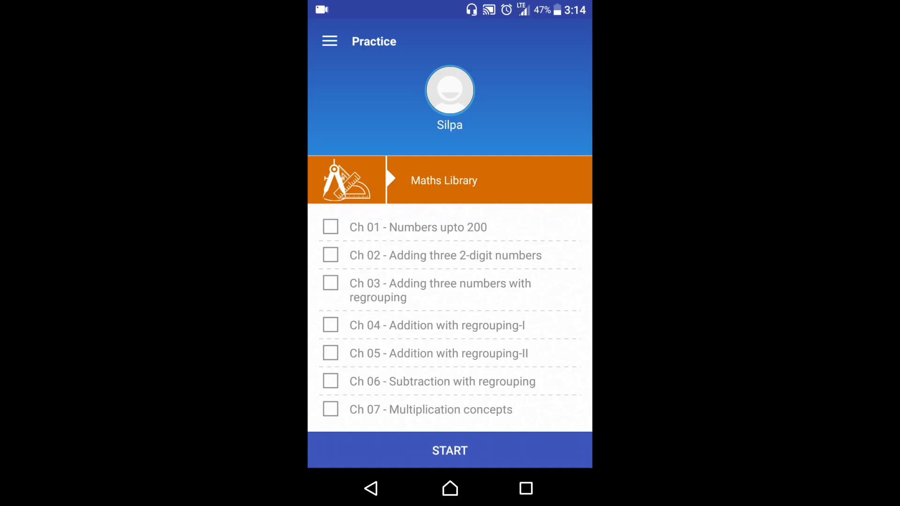
Reopen the navigation drawer and dismiss it, staying on Practice
left_click(329, 40)
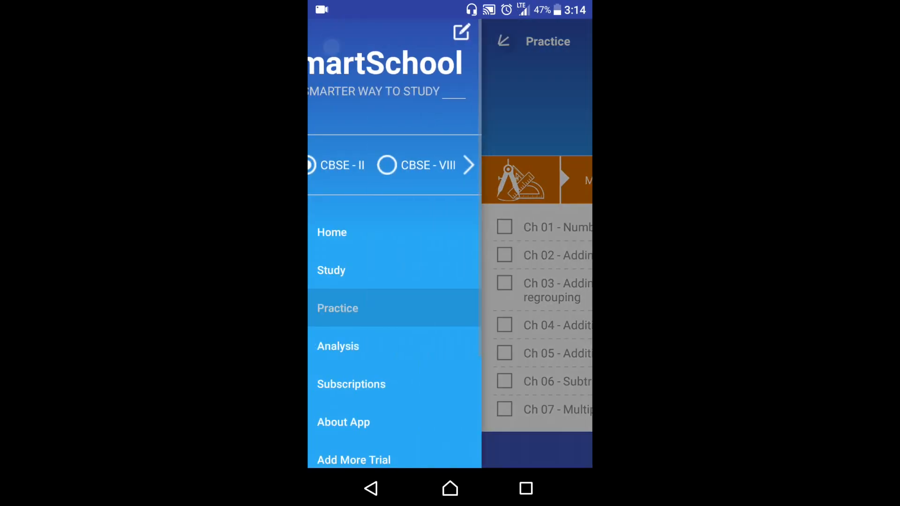
left_click(338, 307)
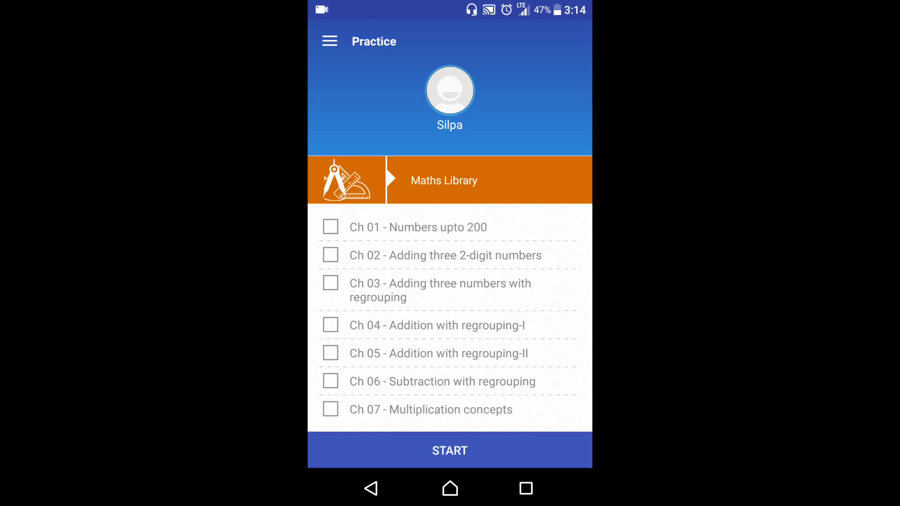
Log out of the SmartSchool account from the drawer and confirm with Yes
left_click(329, 40)
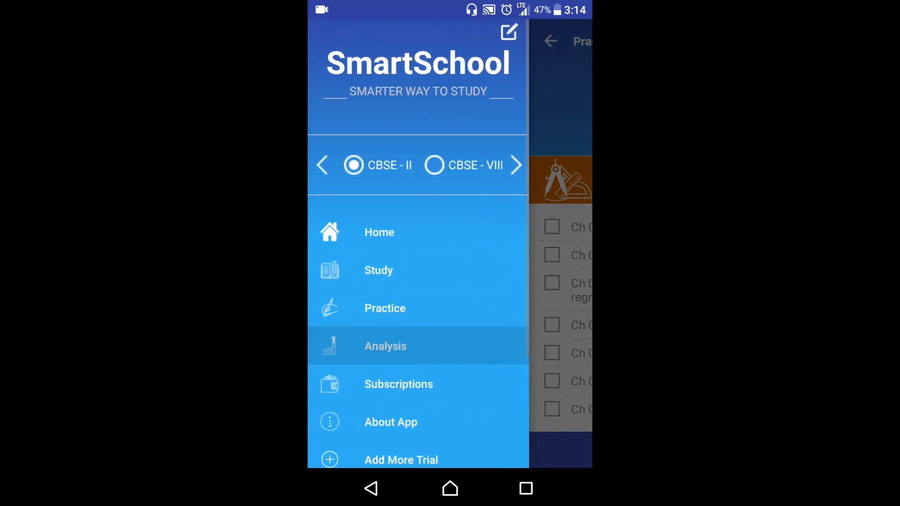
scroll("down", 3)
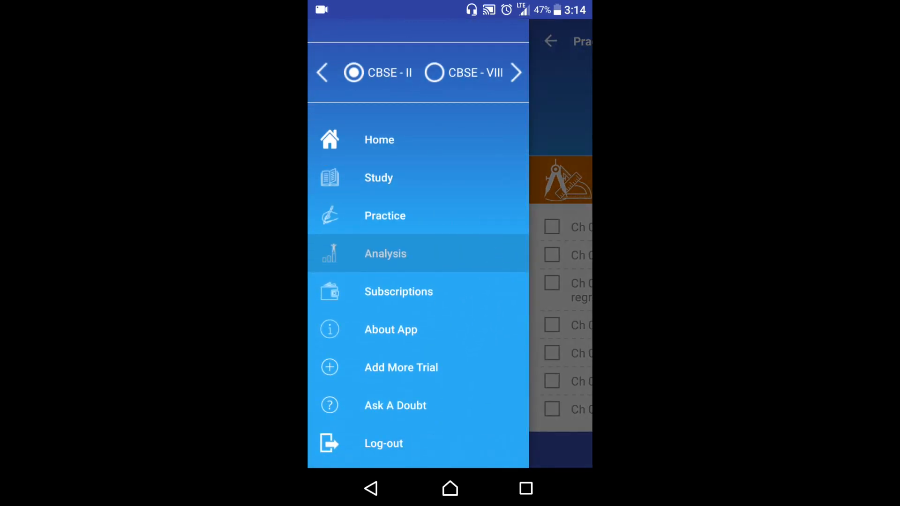
left_click(410, 443)
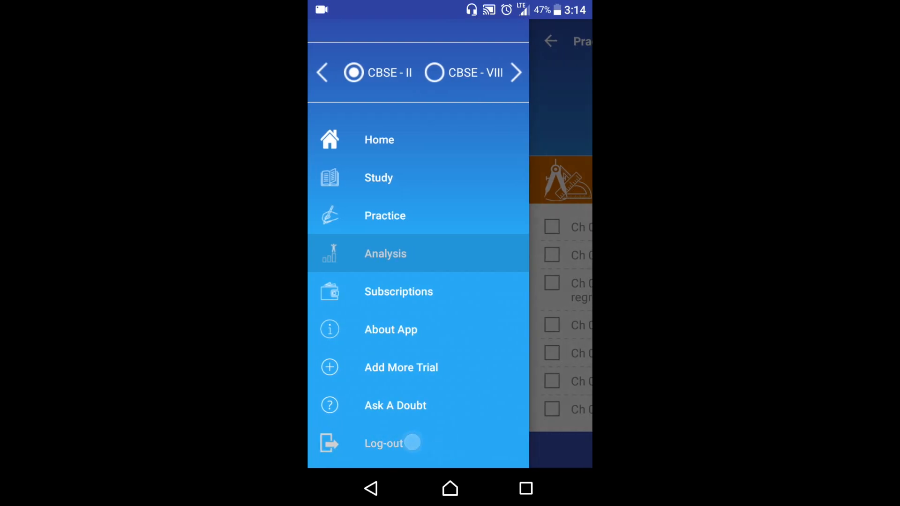
left_click(383, 442)
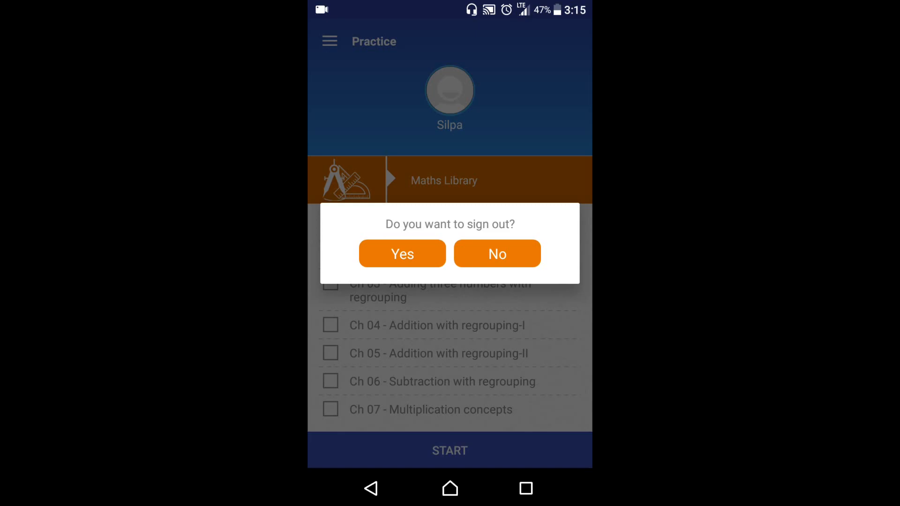
left_click(496, 254)
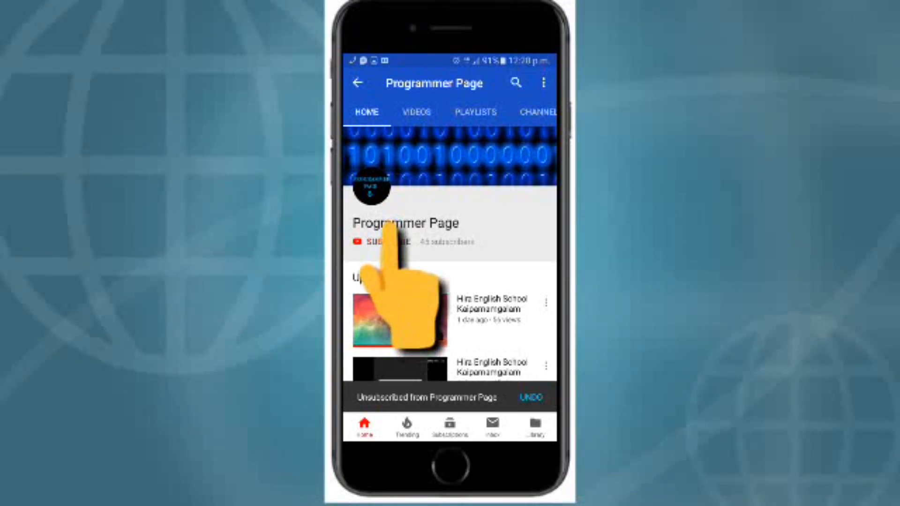
Subscribe to the Programmer Page YouTube channel
left_click(392, 242)
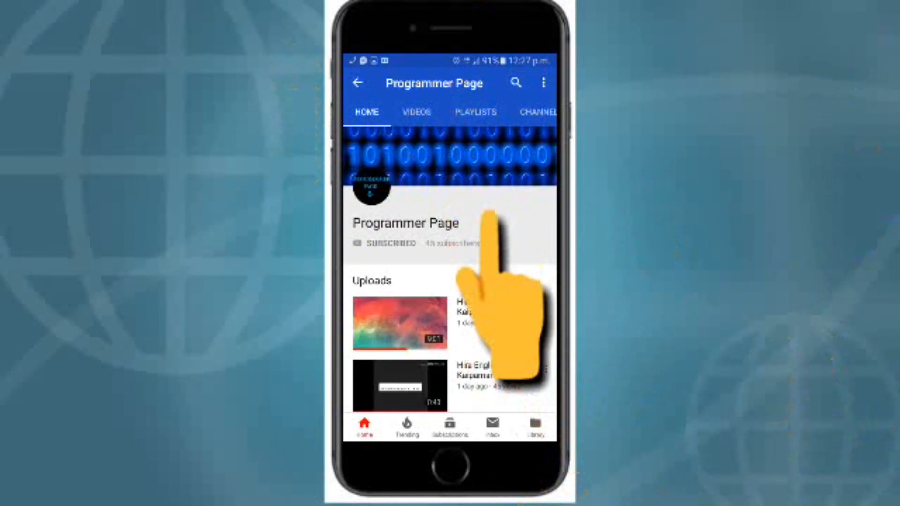